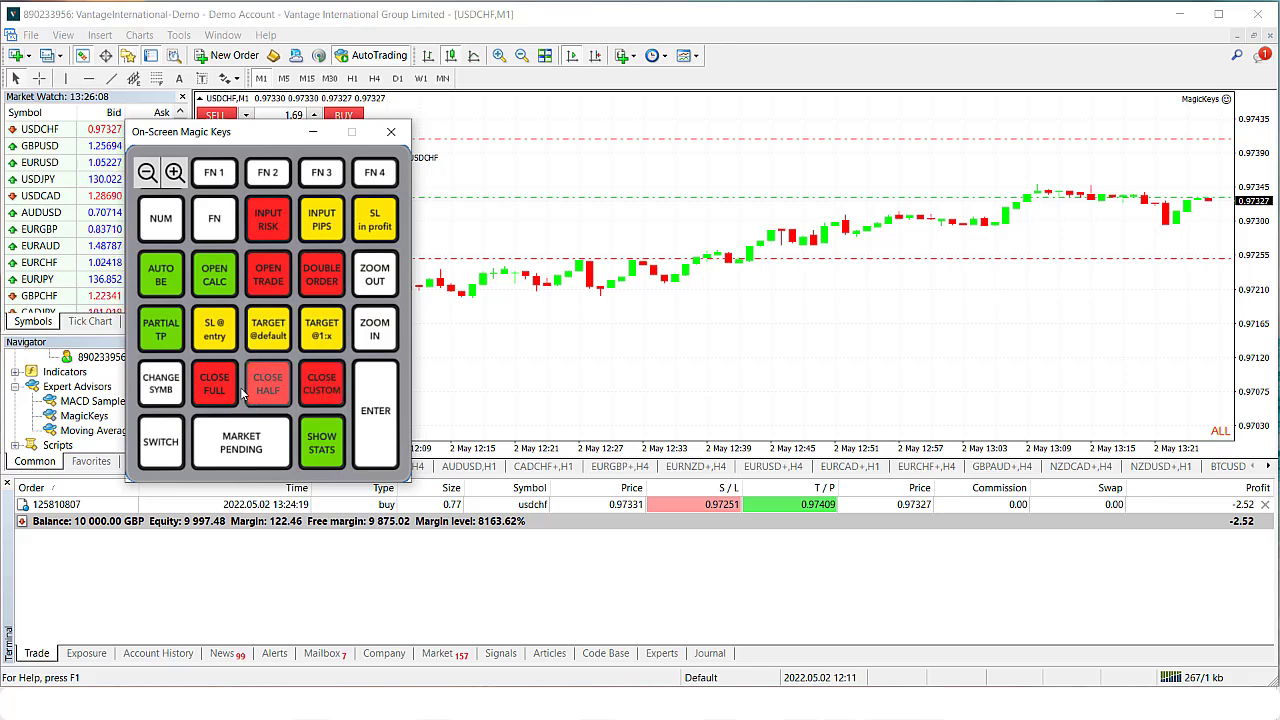
Step: Close the open USDCHF position in full via CLOSE FULL on the Magic Keys panel
click(214, 384)
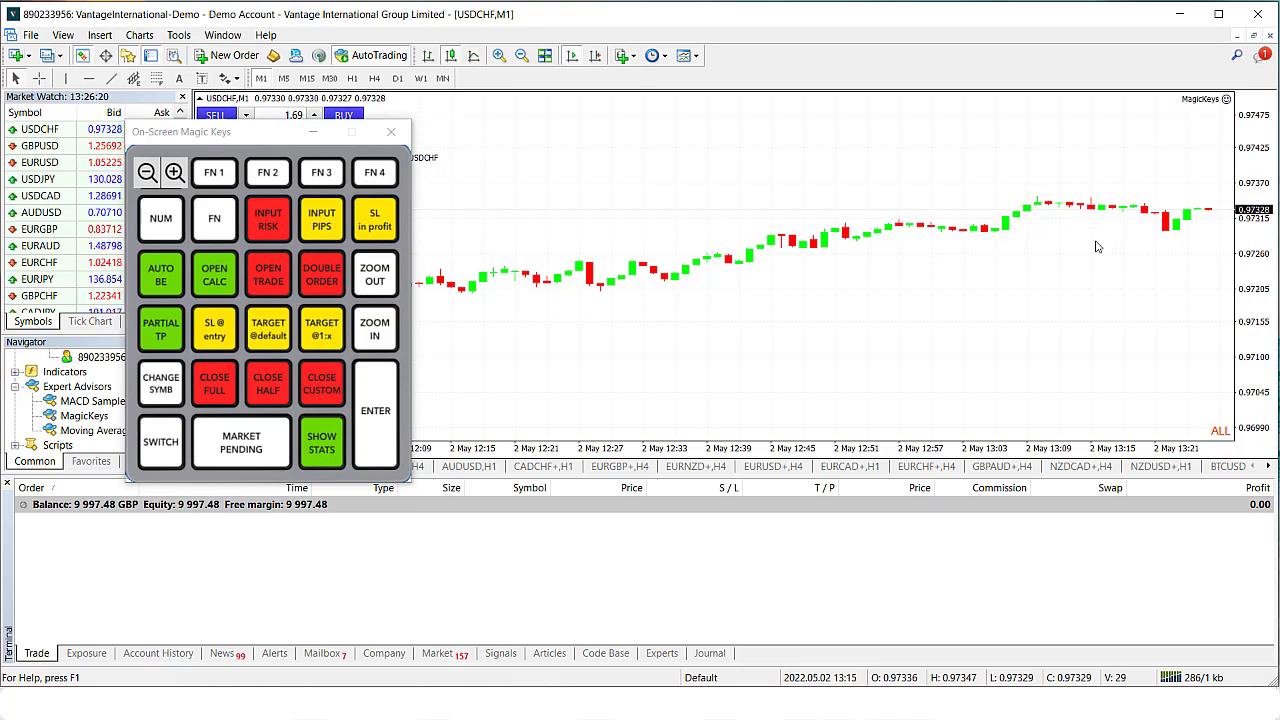
mouse_move(1024, 392)
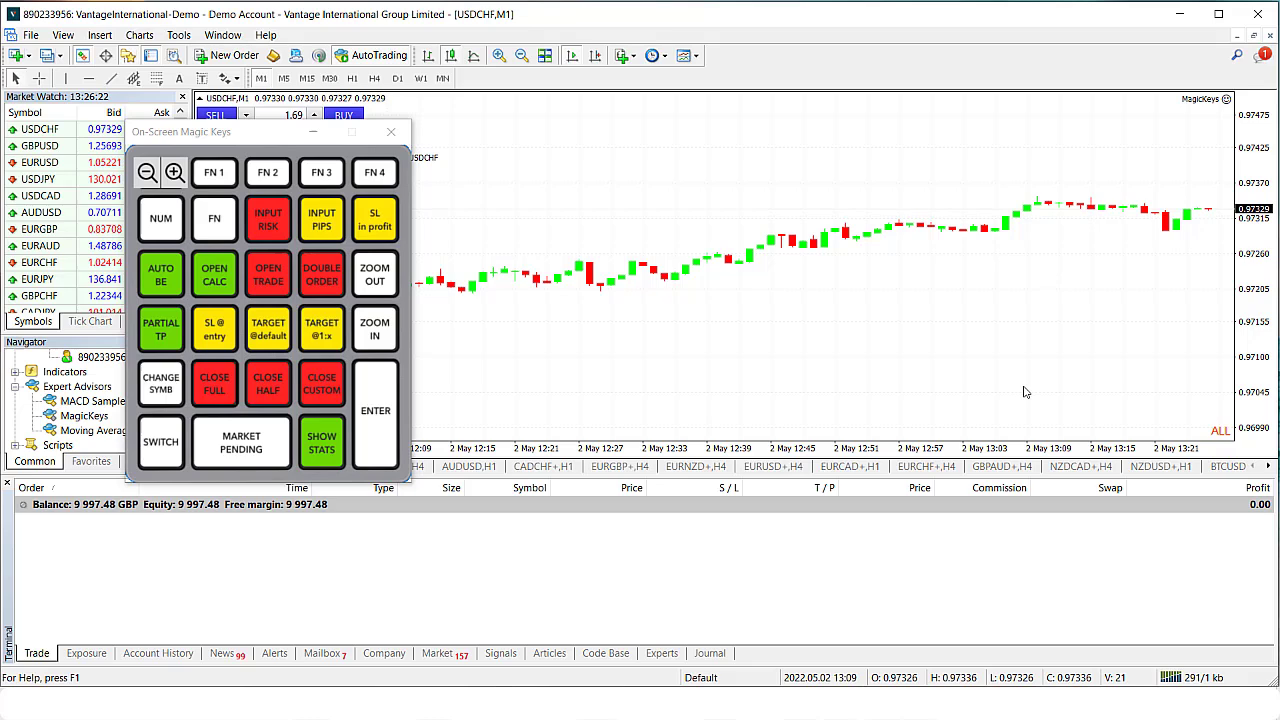
Step: Place entry, stop-loss and take-profit lines for a USDCHF buy setup using the Magic Keys panel
click(214, 274)
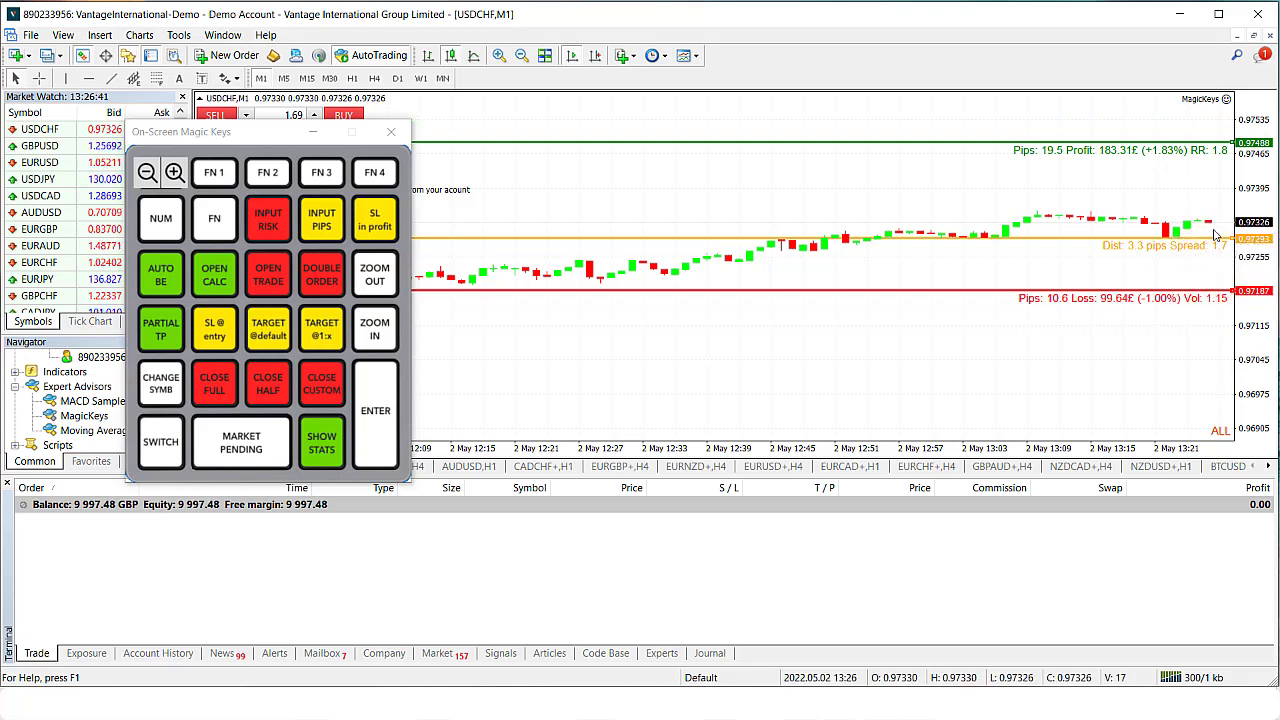
mouse_move(1212, 244)
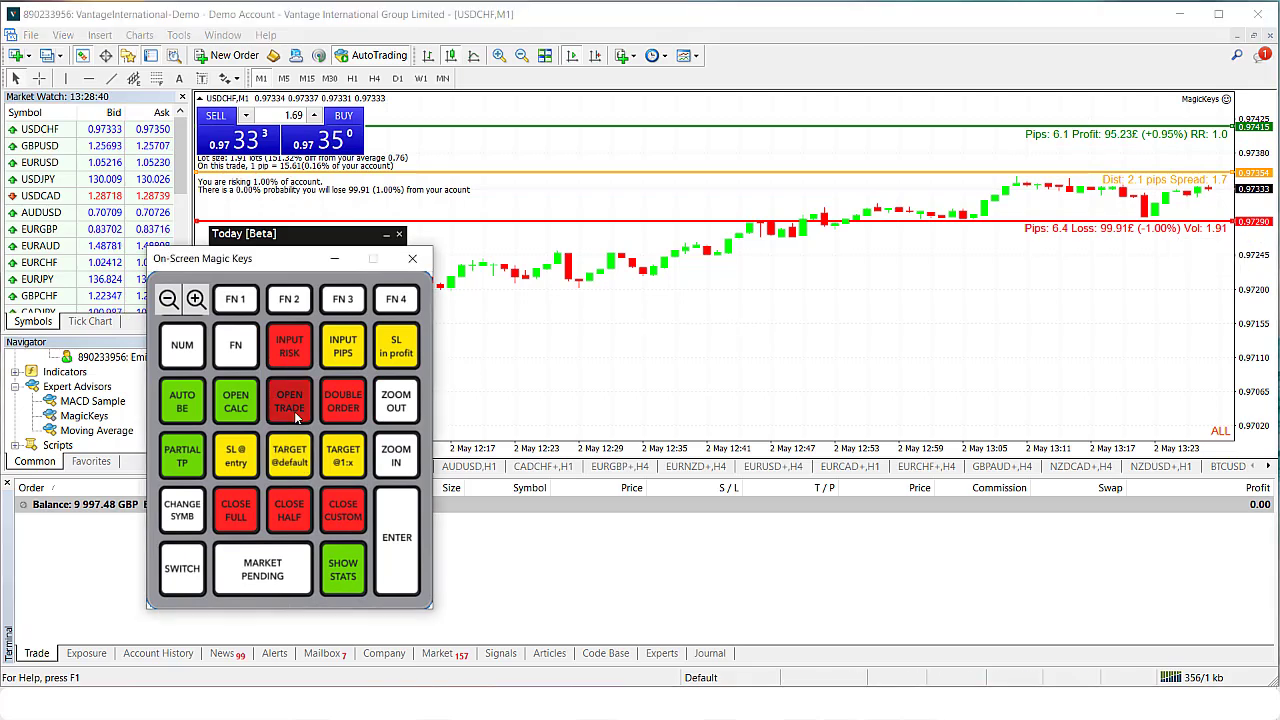
Step: Confirm the USDCHF buy stop order at 0.97354 so it lists in the Trade tab
click(288, 400)
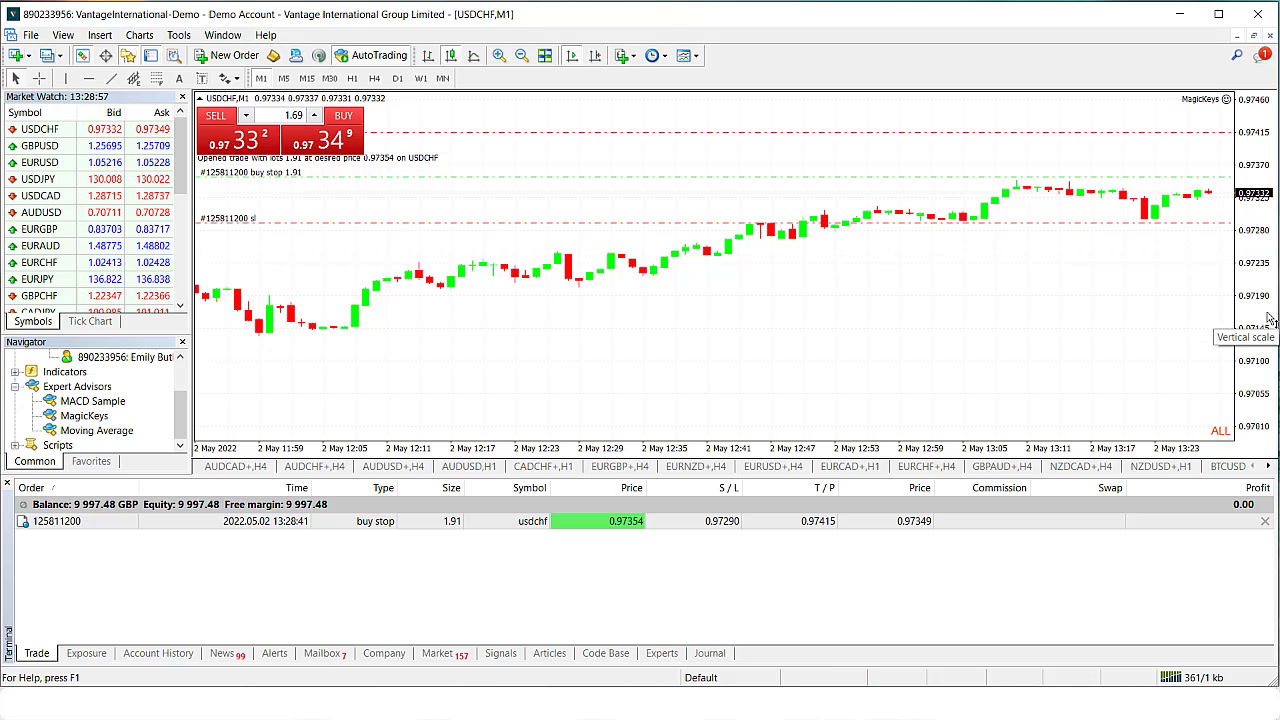
mouse_move(1216, 184)
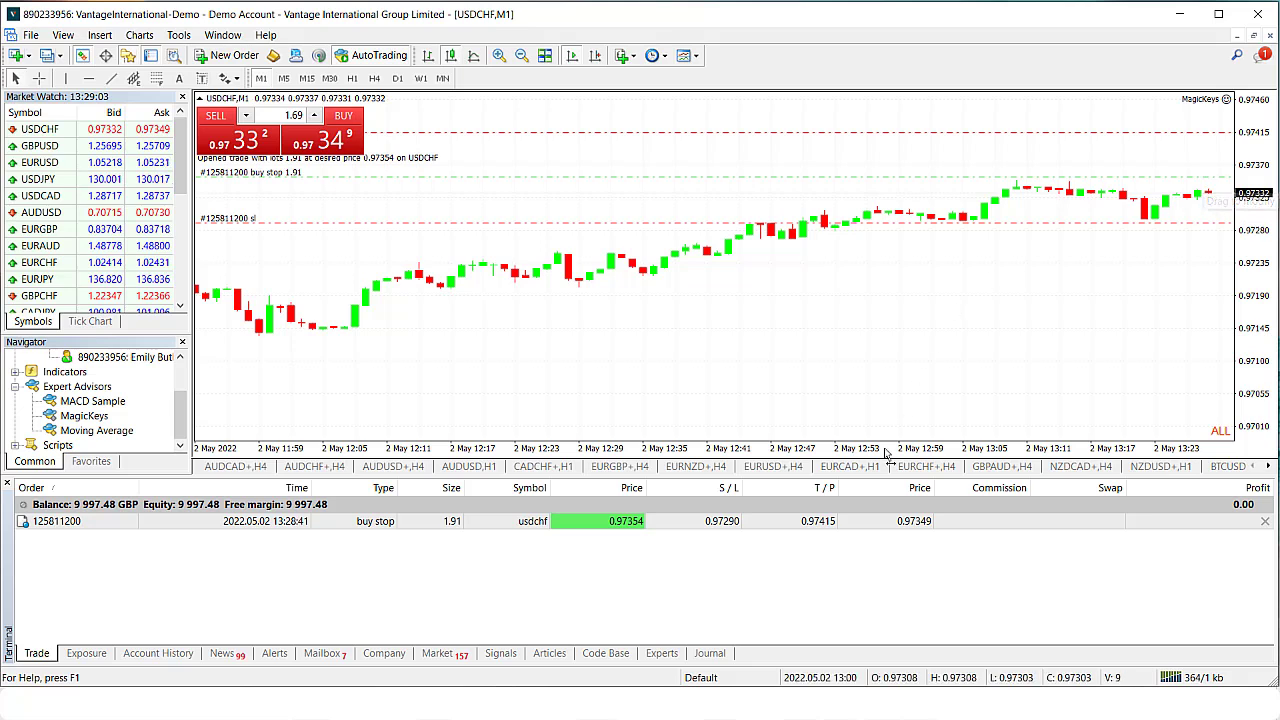
mouse_move(902, 340)
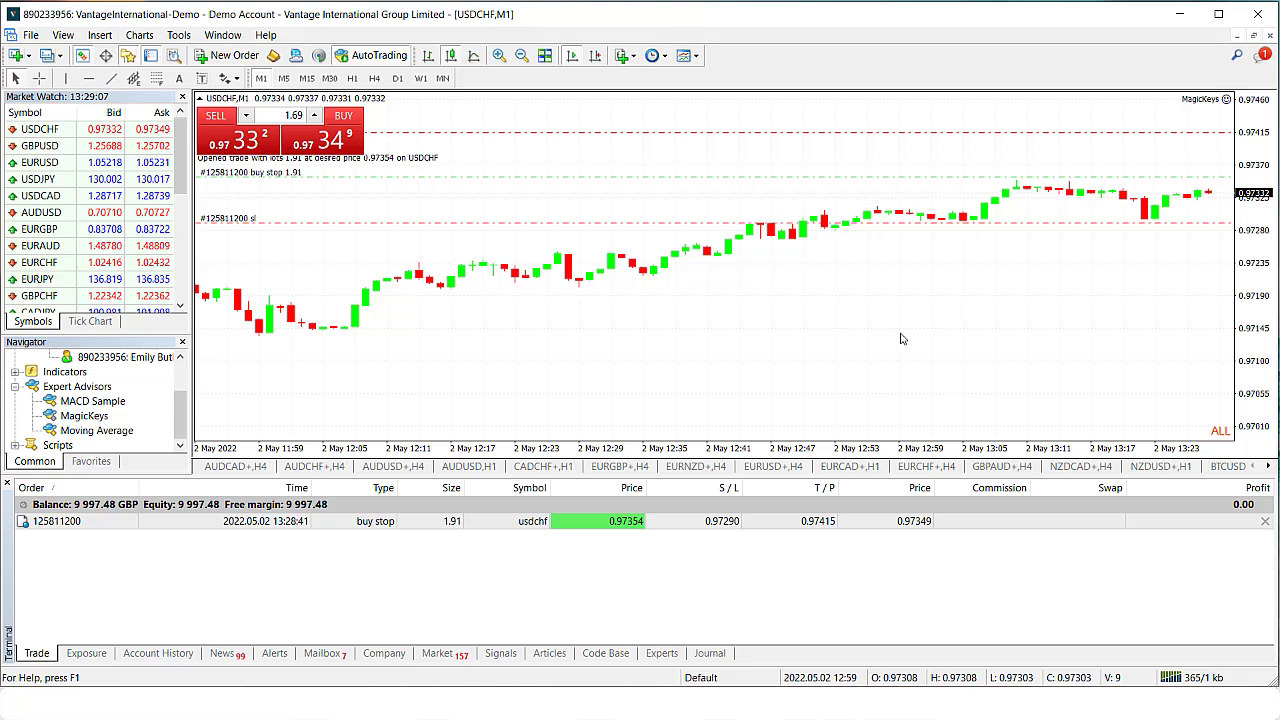
mouse_move(1156, 234)
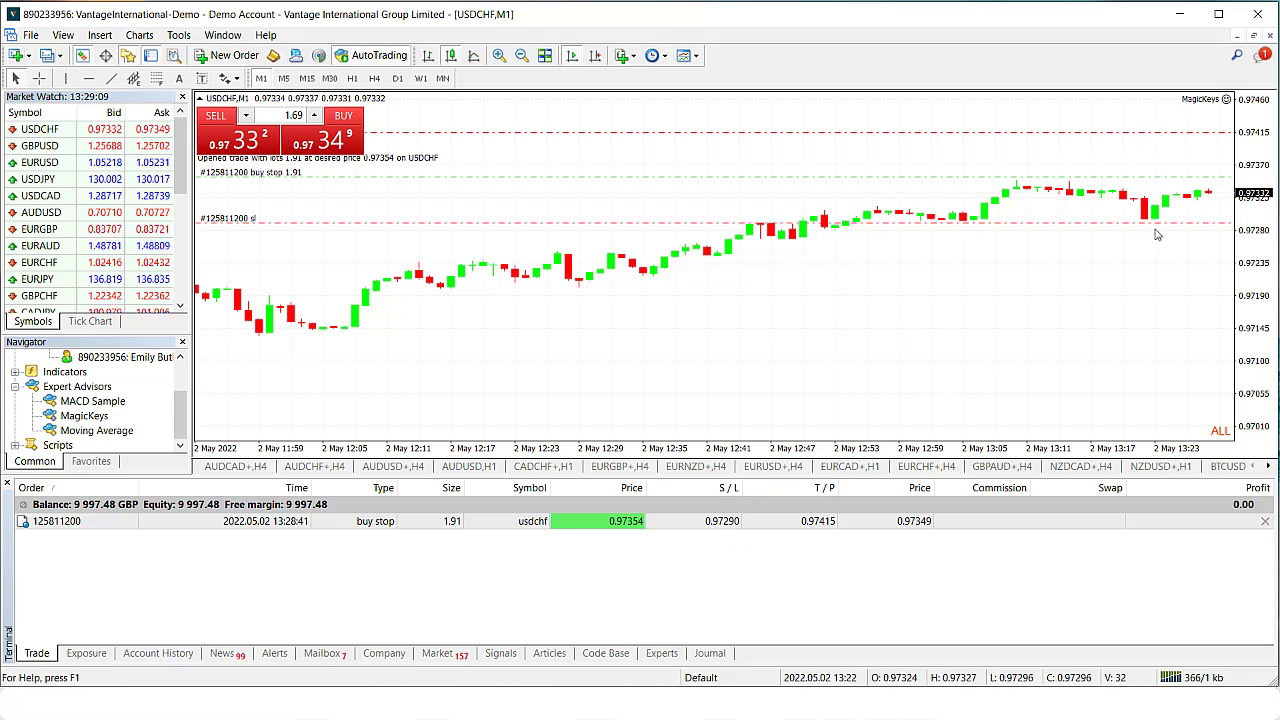